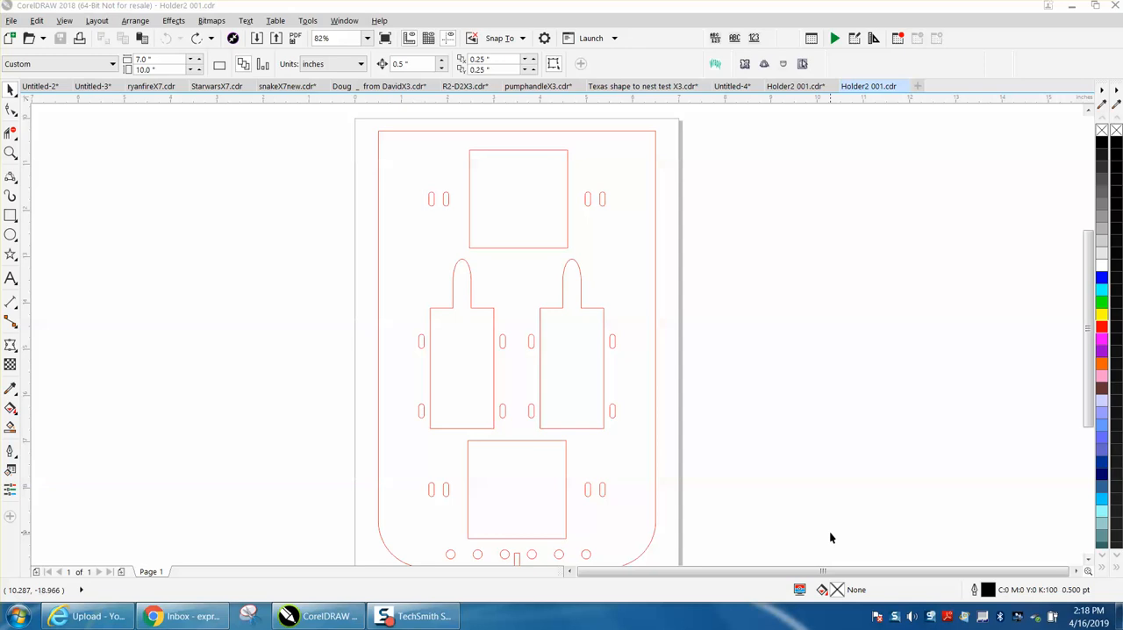
{"action": "mouse_move", "coordinate": [770, 472]}
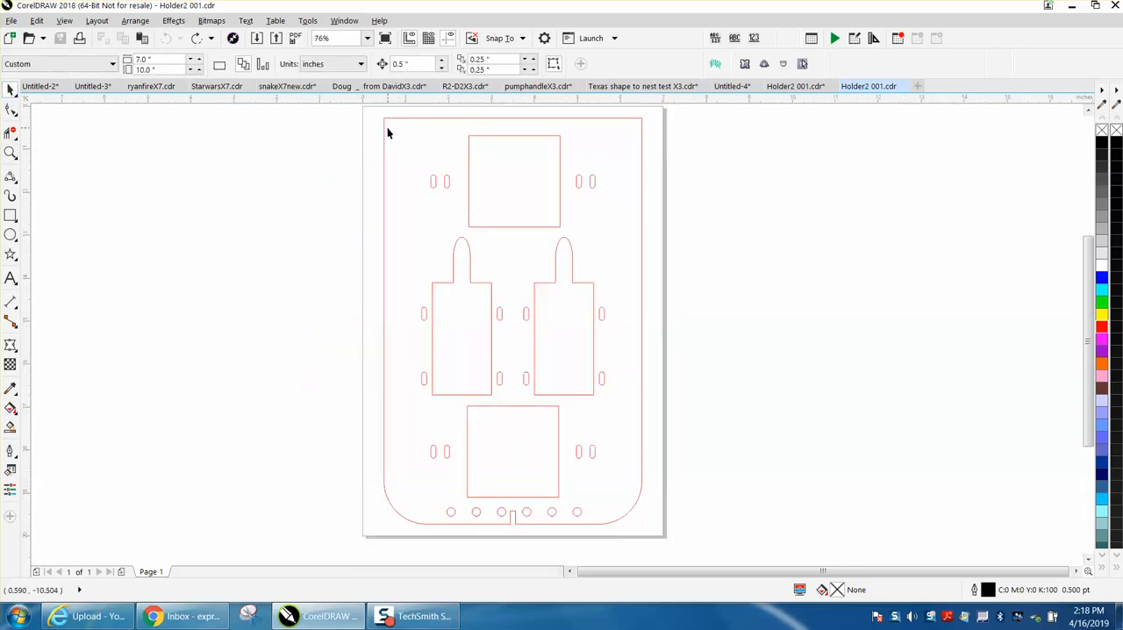
{"action": "mouse_move", "coordinate": [384, 144]}
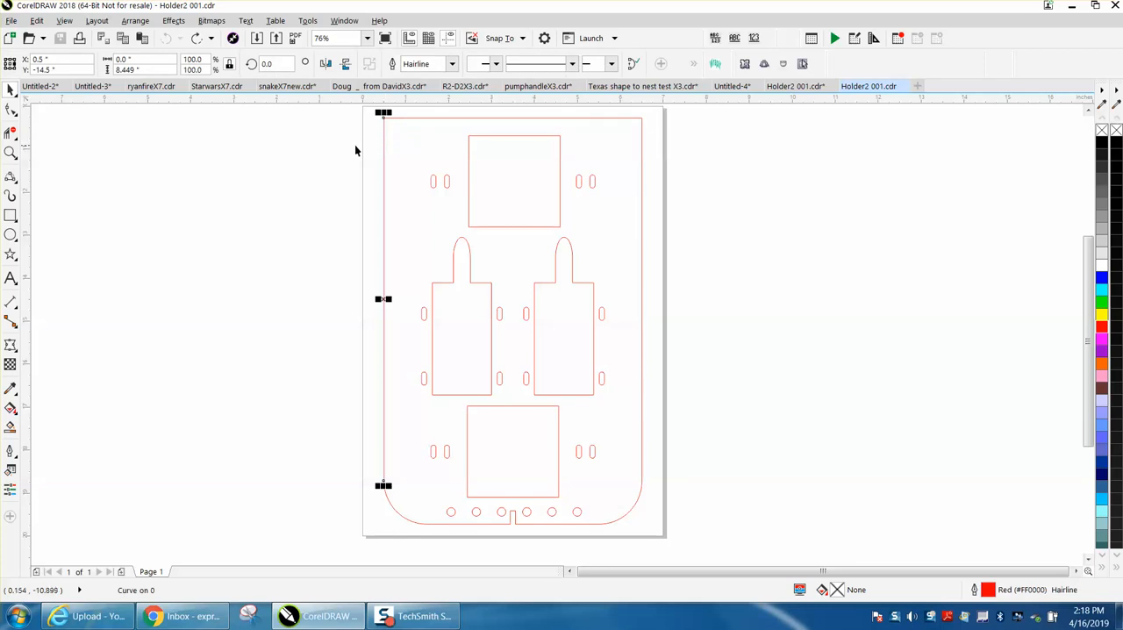
{"action": "mouse_move", "coordinate": [357, 151]}
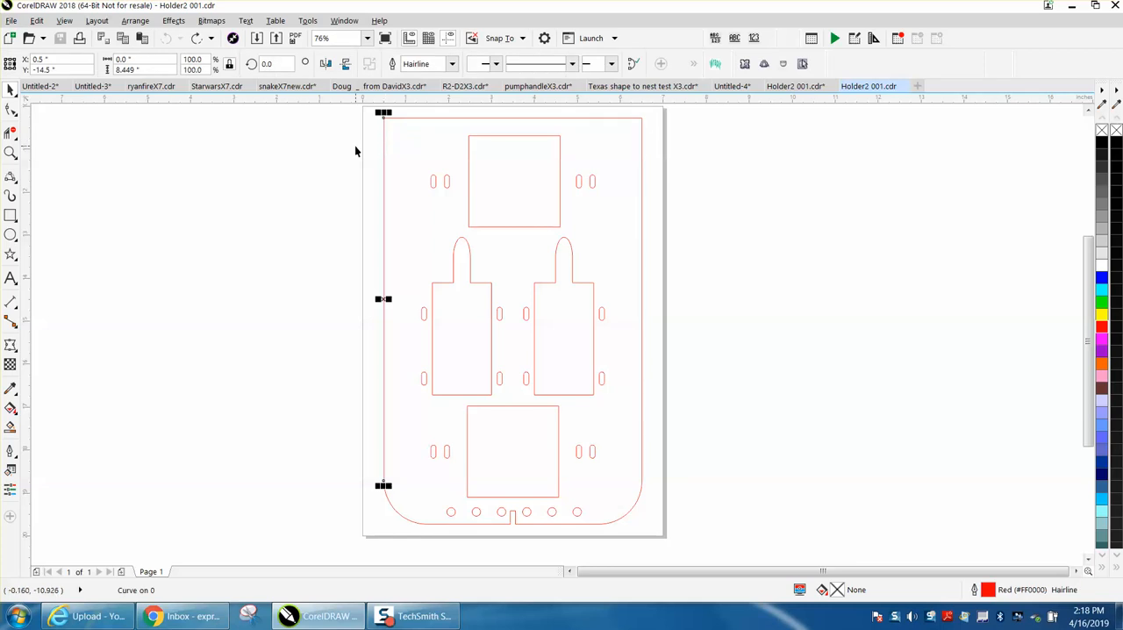
{"action": "mouse_move", "coordinate": [480, 123]}
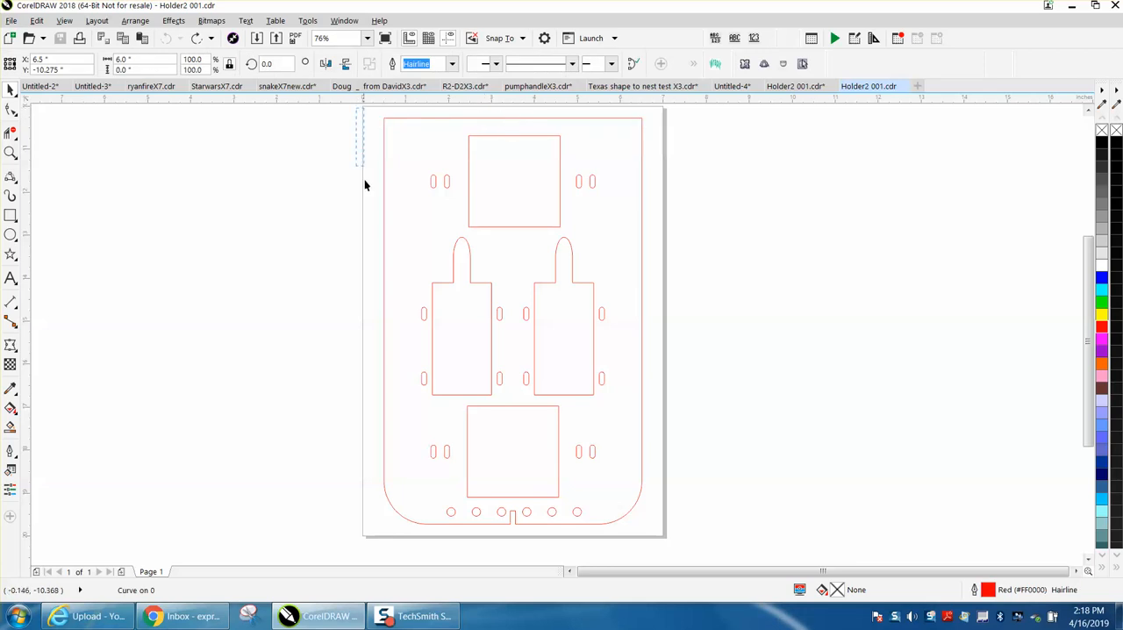
- Select all 104 separate line objects of the holder drawing with Ctrl+A
{"action": "key", "text": "ctrl+a"}
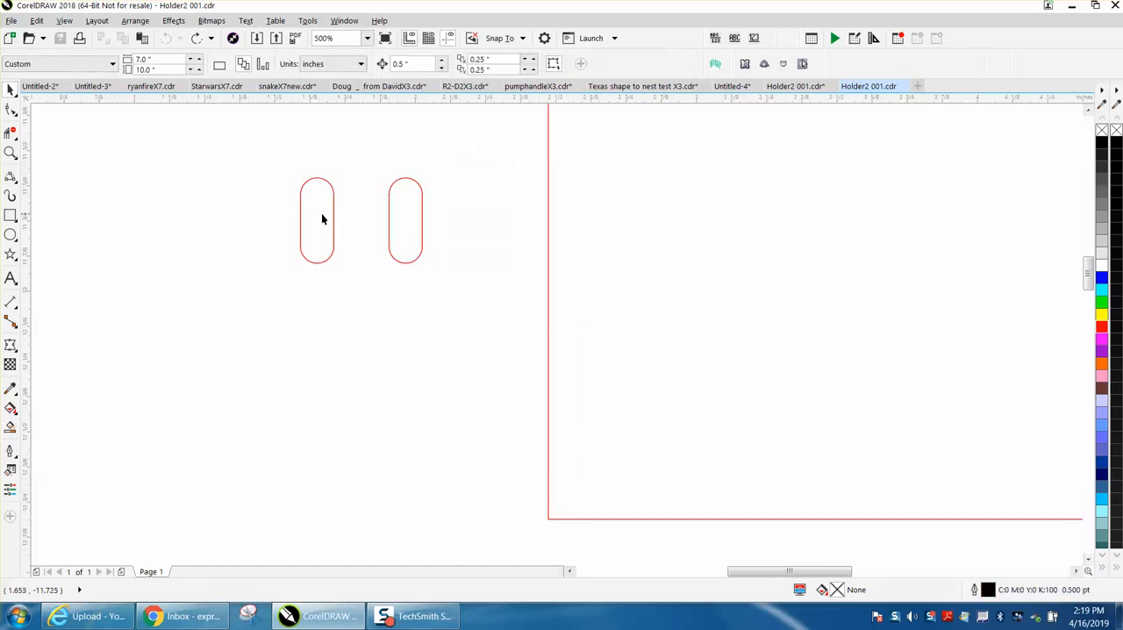
{"action": "mouse_move", "coordinate": [340, 217]}
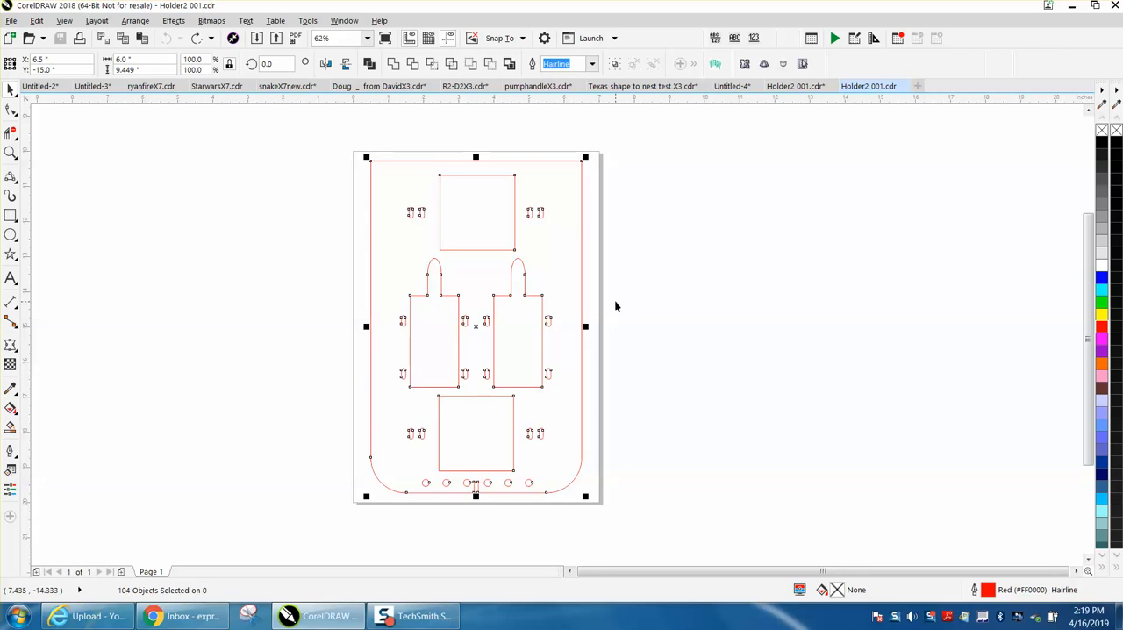
{"action": "mouse_move", "coordinate": [452, 213]}
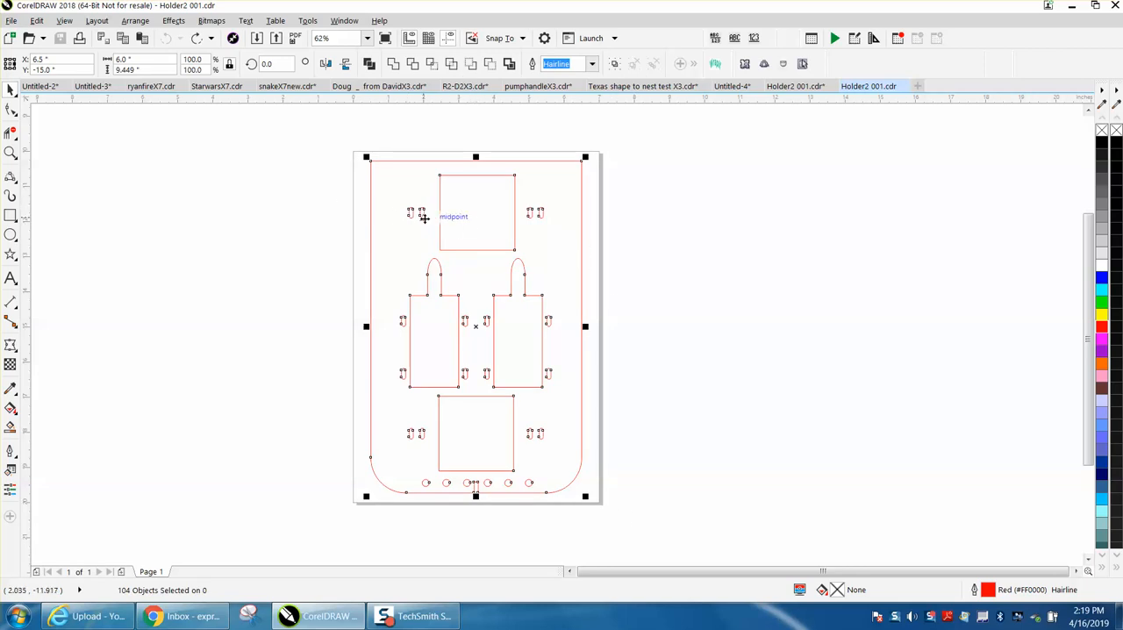
{"action": "mouse_move", "coordinate": [360, 373]}
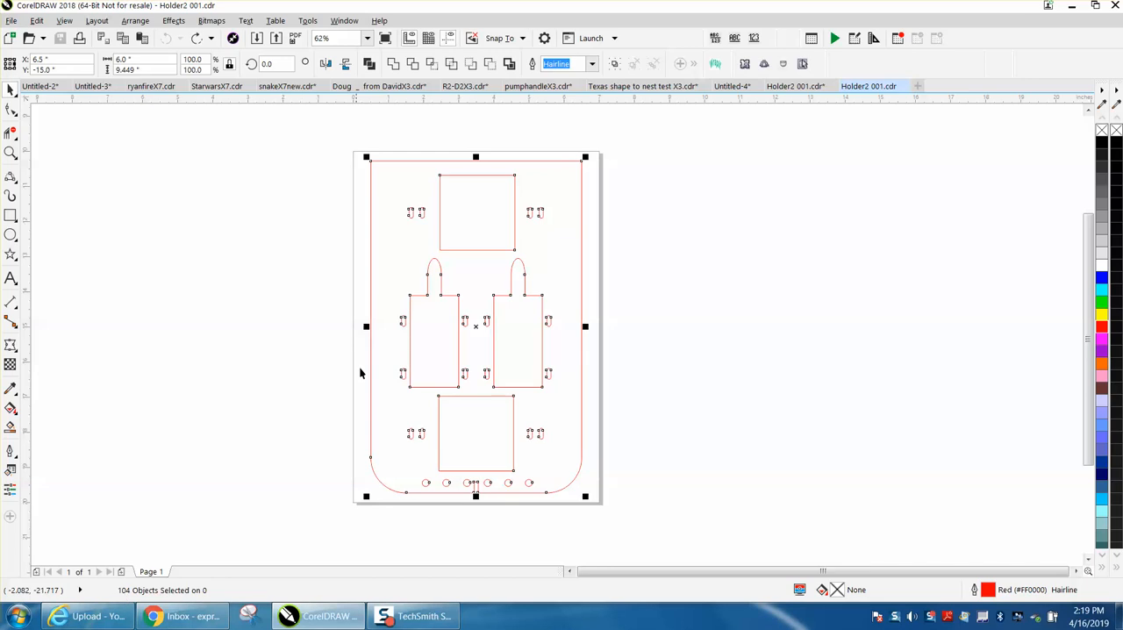
{"action": "mouse_move", "coordinate": [541, 314]}
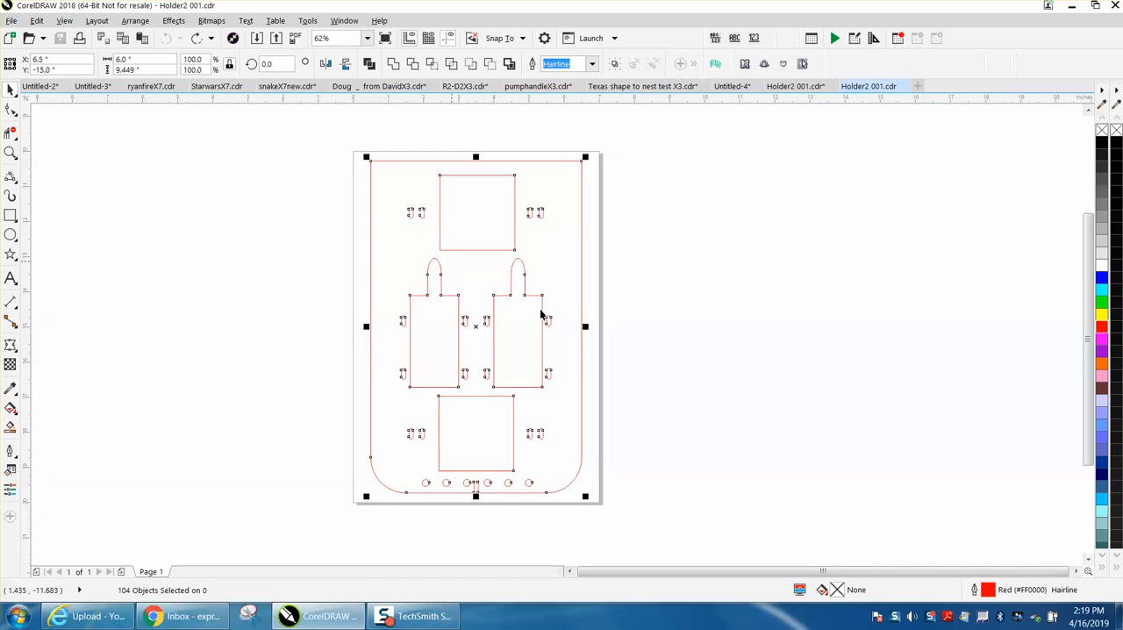
{"action": "mouse_move", "coordinate": [388, 219]}
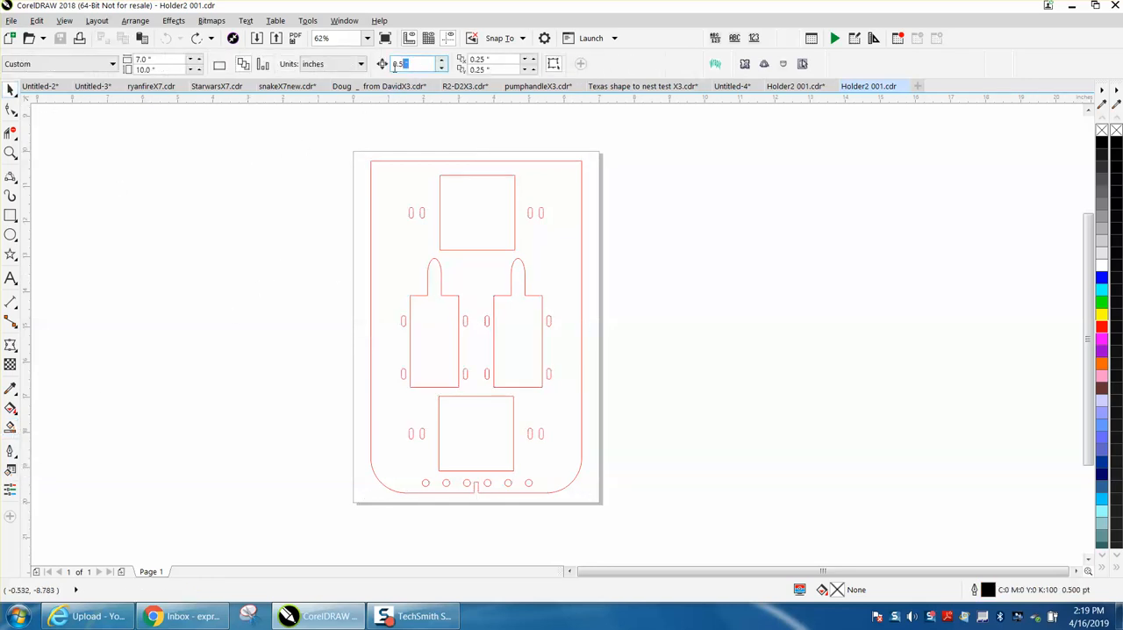
- Join the holder's loose line pieces into 27 objects with a red 0.5 pt outline
{"action": "type", "text": "7"}
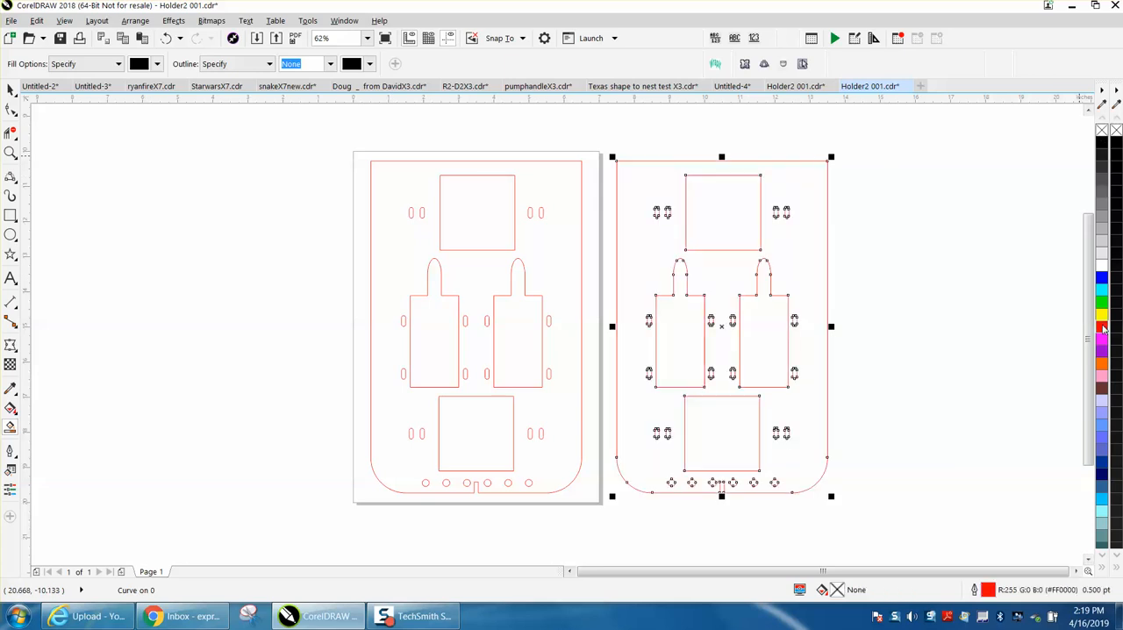
{"action": "mouse_move", "coordinate": [322, 138]}
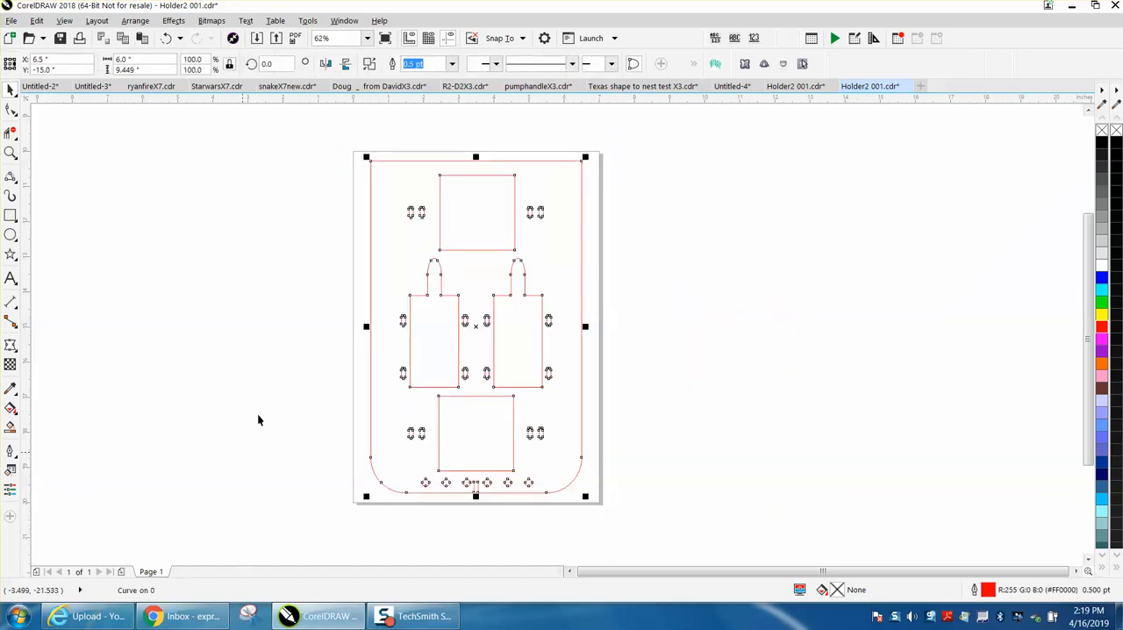
{"action": "left_click", "coordinate": [135, 20]}
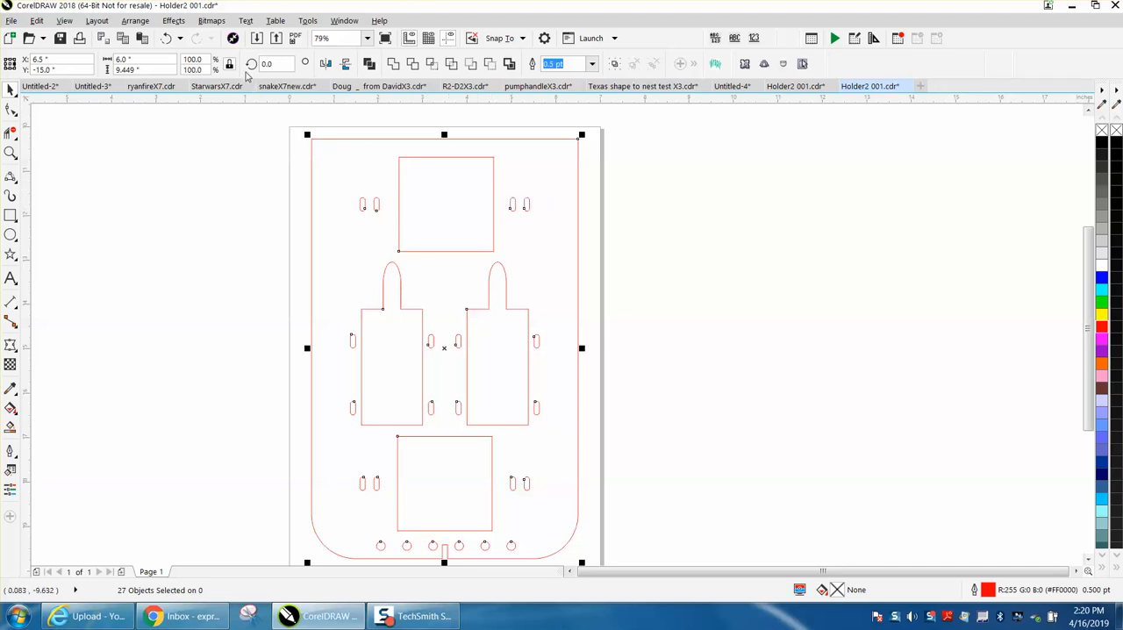
- Open the Window > Dockers list of program panels
{"action": "left_click", "coordinate": [344, 20]}
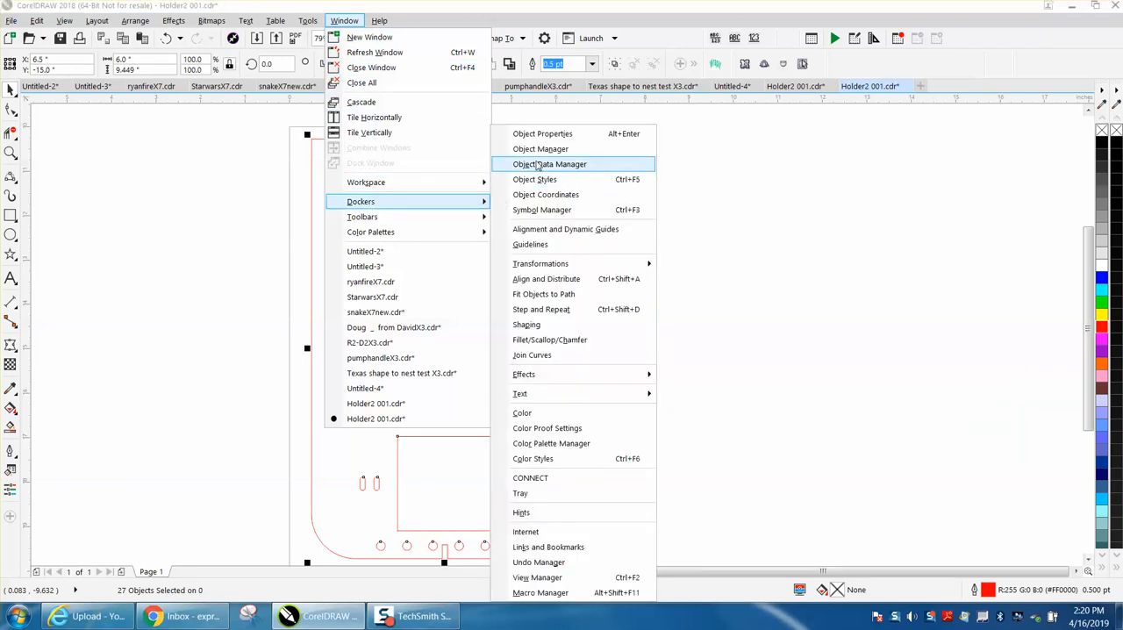
- Show the Object Manager listing the 27 curves and select the outer outline curve
{"action": "left_click", "coordinate": [539, 148]}
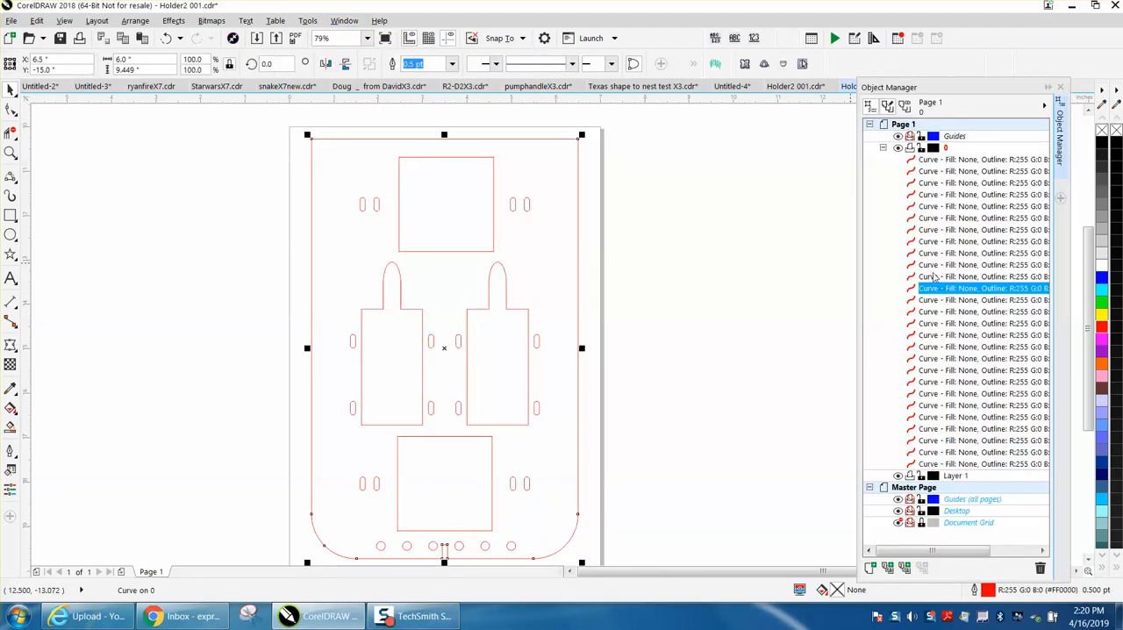
{"action": "mouse_move", "coordinate": [577, 226]}
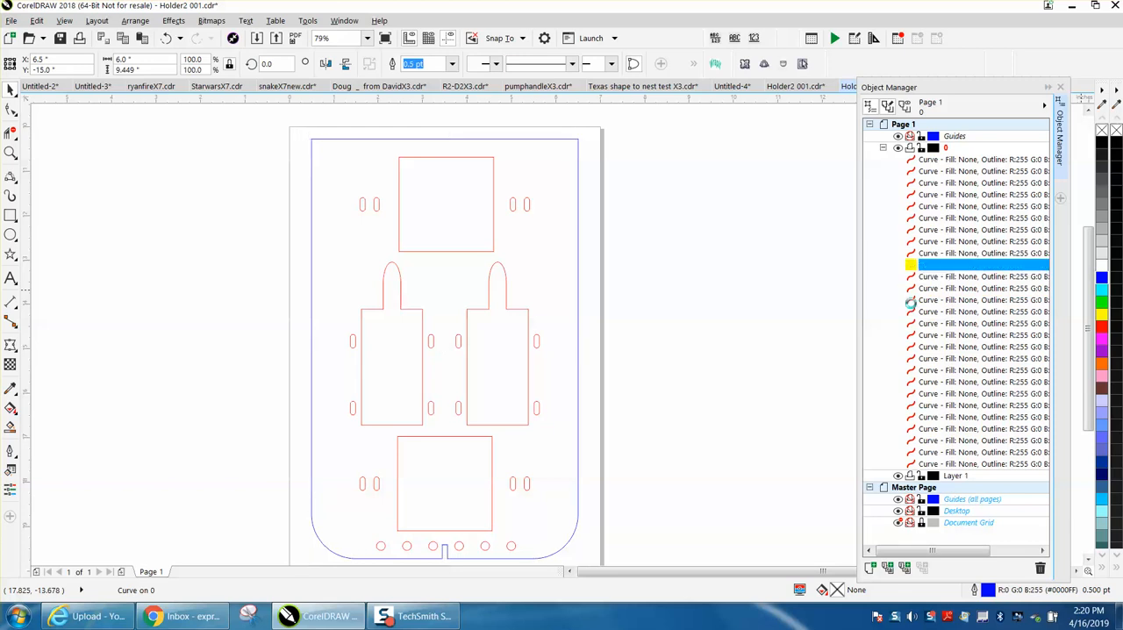
{"action": "left_click", "coordinate": [982, 182]}
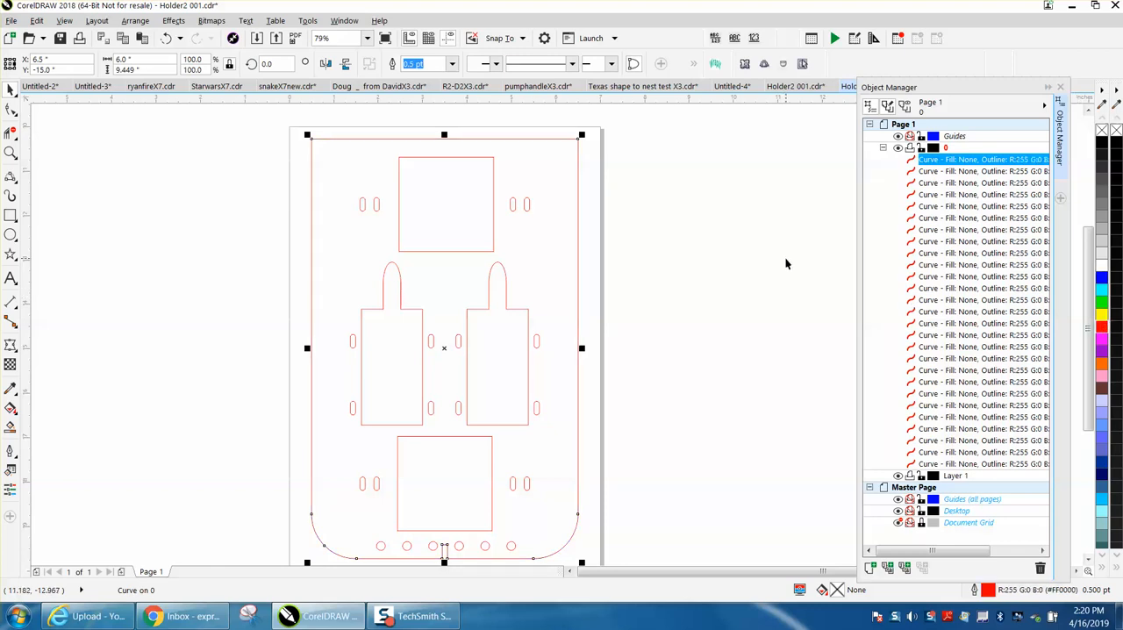
{"action": "mouse_move", "coordinate": [649, 234]}
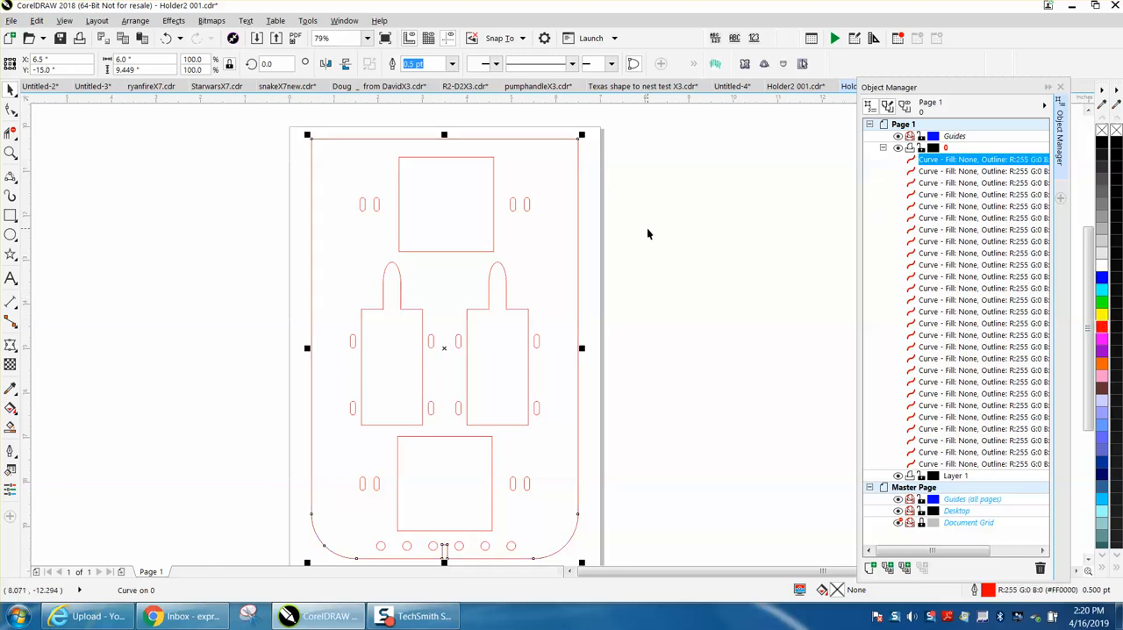
{"action": "mouse_move", "coordinate": [928, 463]}
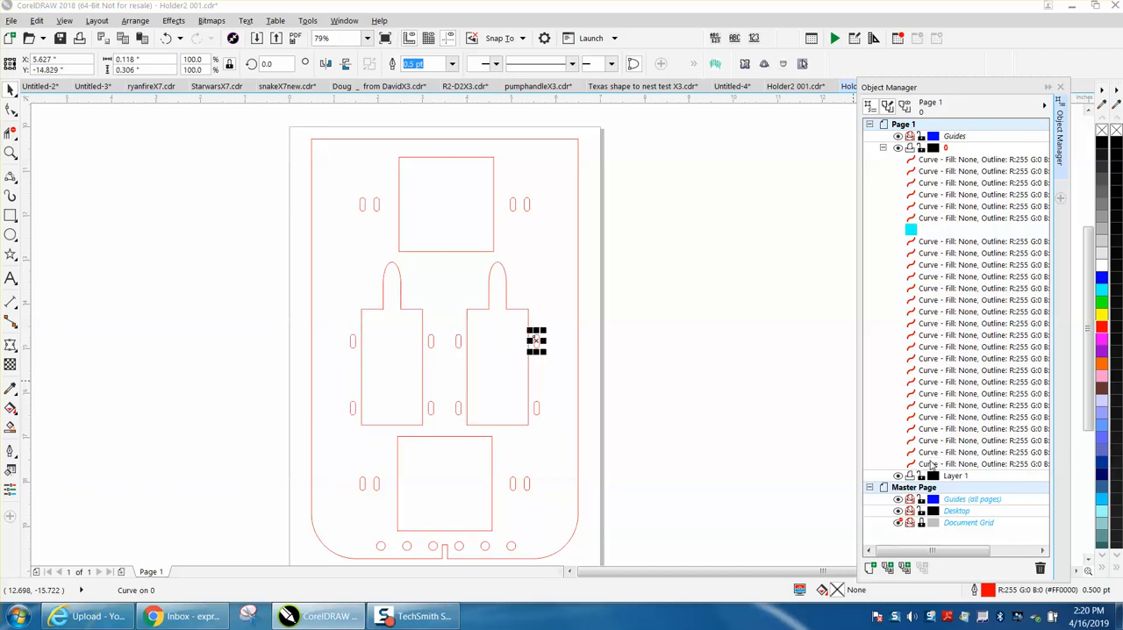
{"action": "left_click", "coordinate": [535, 342]}
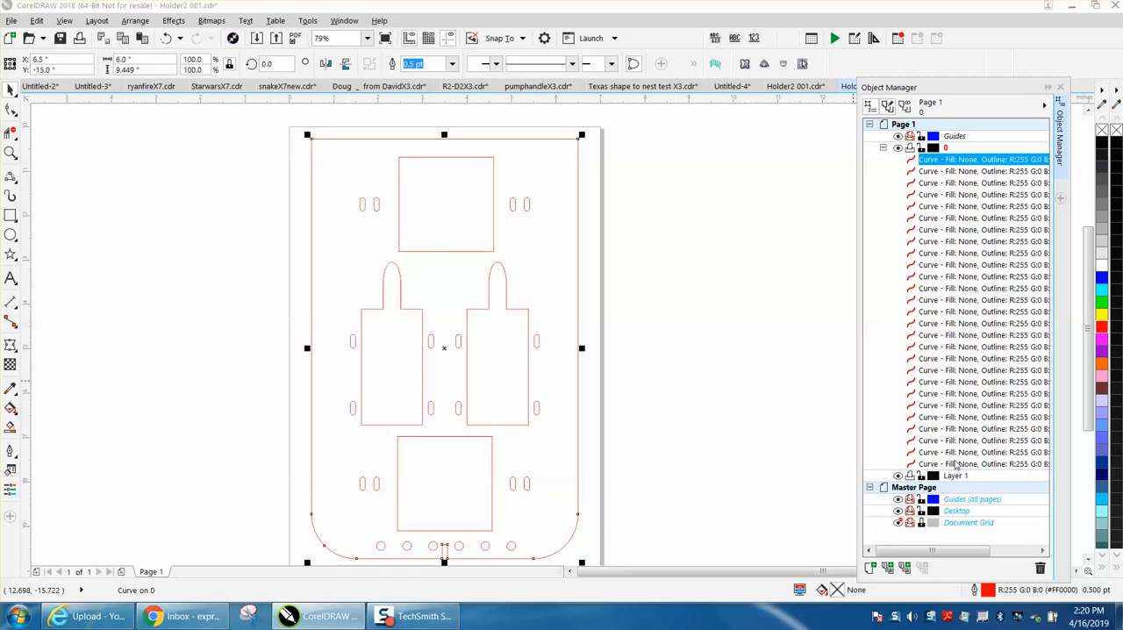
{"action": "mouse_move", "coordinate": [671, 320]}
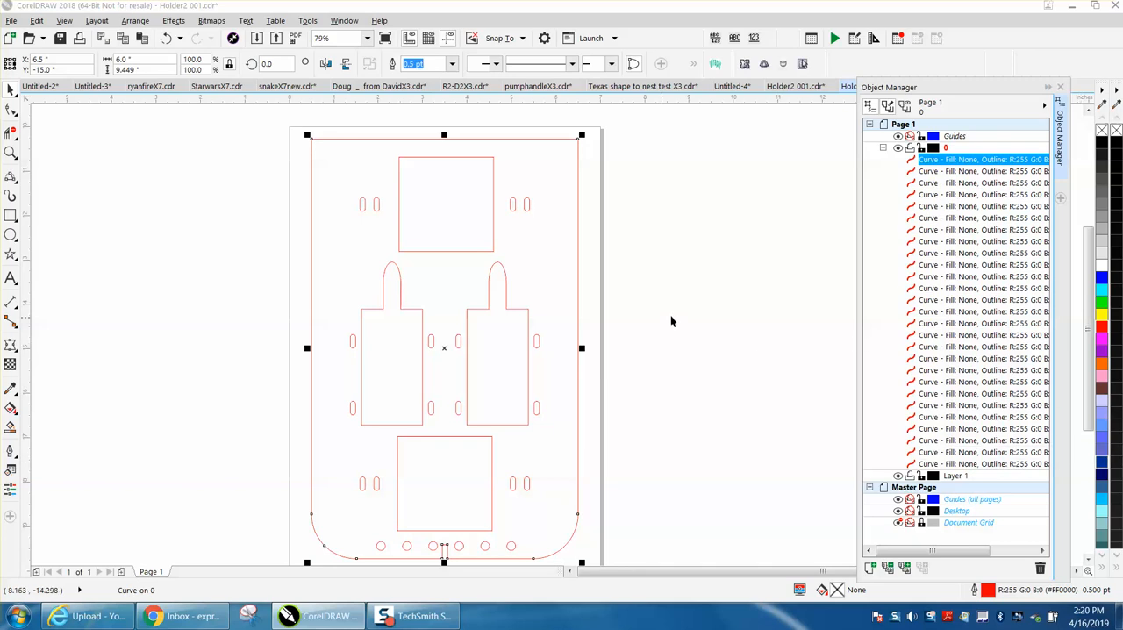
{"action": "mouse_move", "coordinate": [496, 235]}
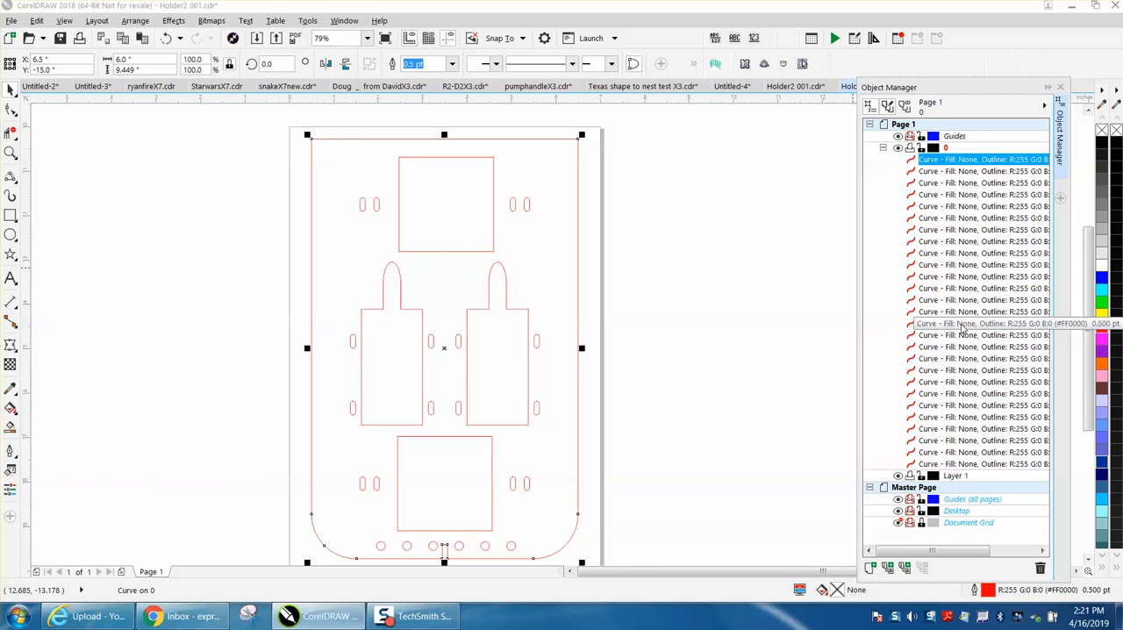
{"action": "mouse_move", "coordinate": [515, 256]}
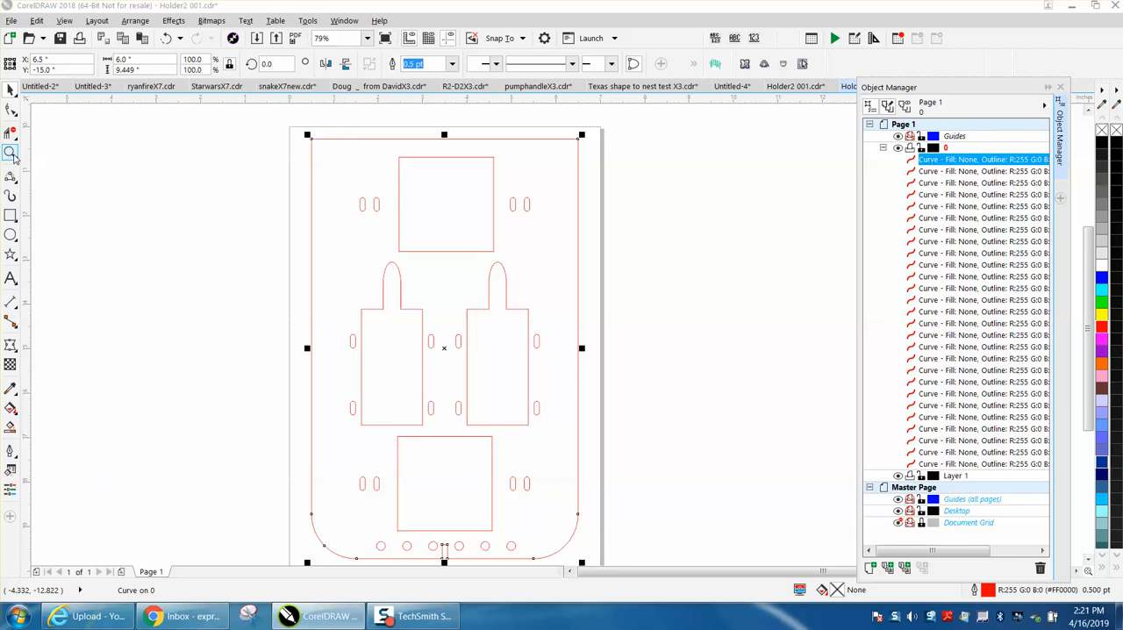
{"action": "mouse_move", "coordinate": [12, 155]}
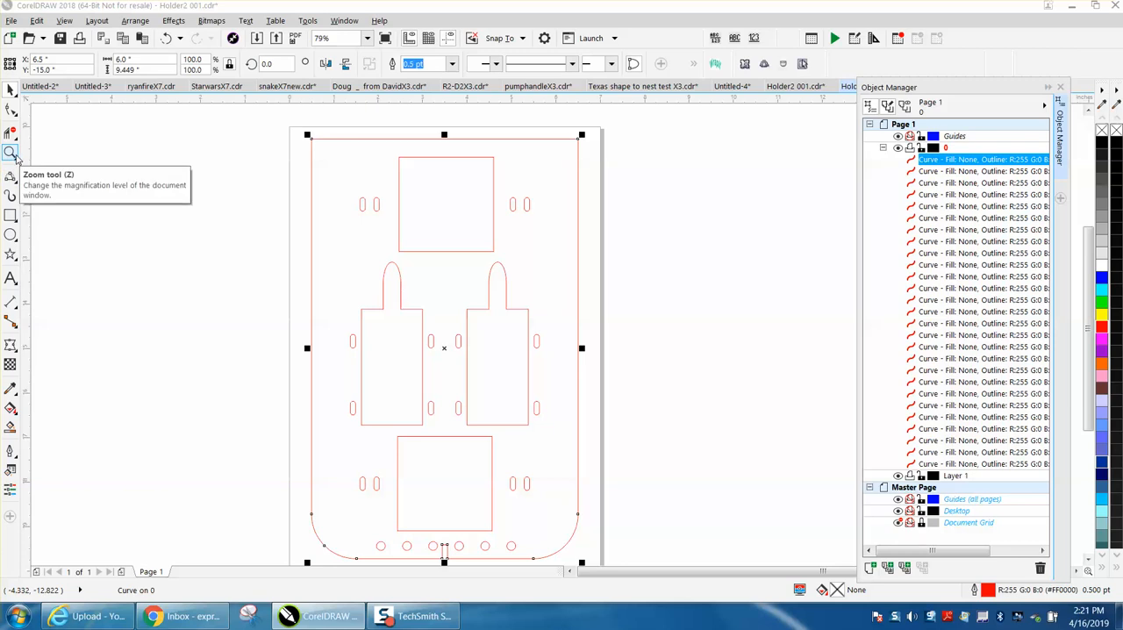